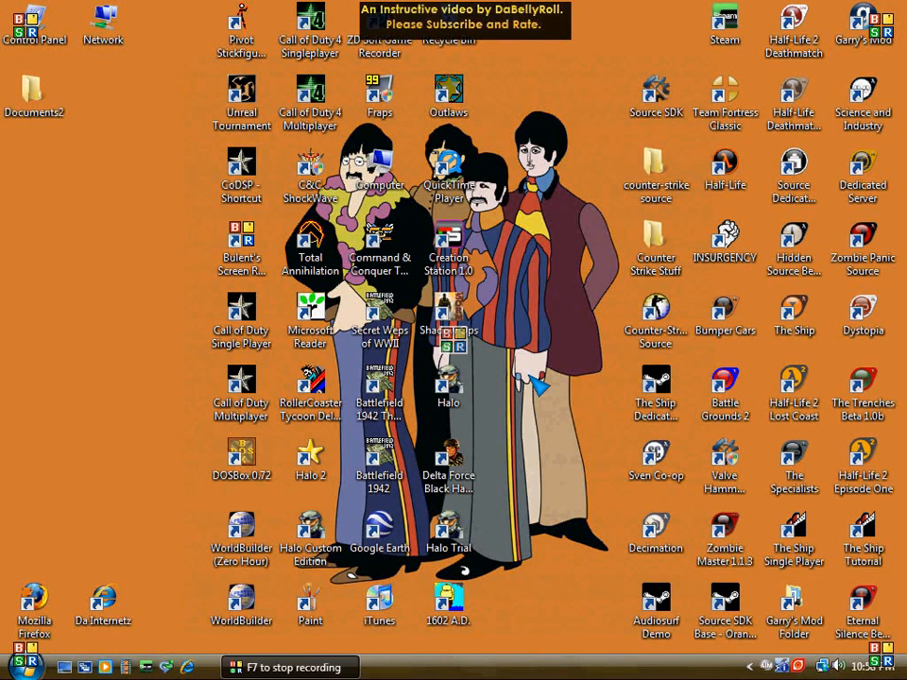
{"action": "mouse_move", "coordinate": [449, 444]}
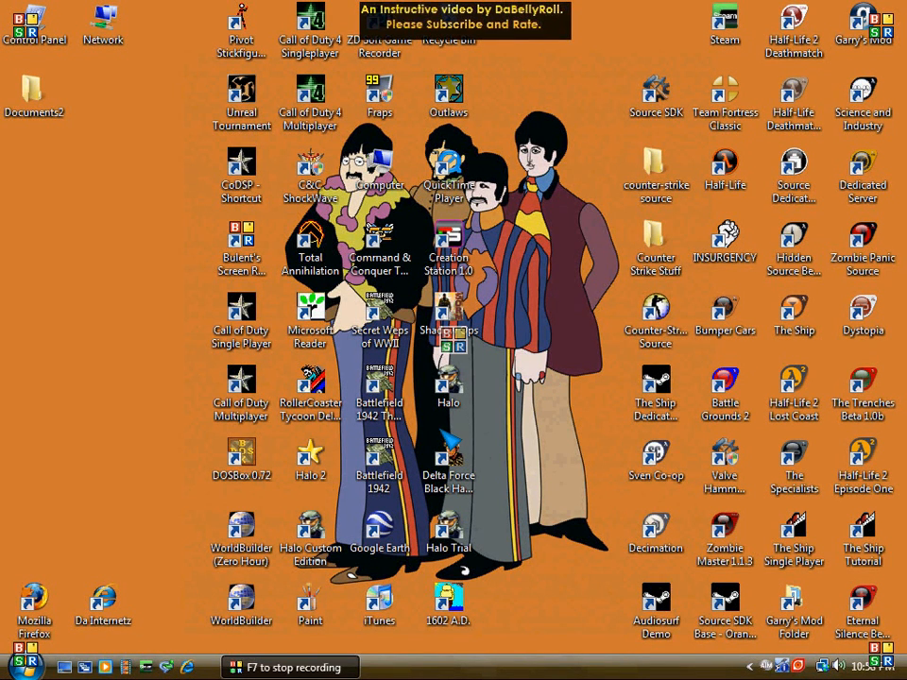
{"action": "mouse_move", "coordinate": [533, 402]}
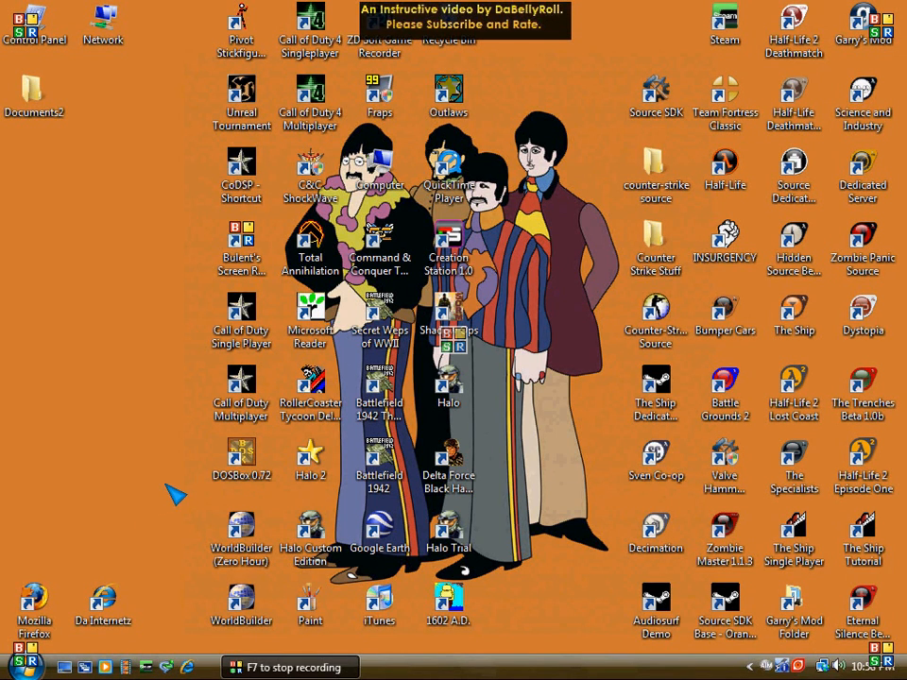
Launch DOSBox 0.72 from its desktop shortcut
{"action": "left_click", "coordinate": [241, 453]}
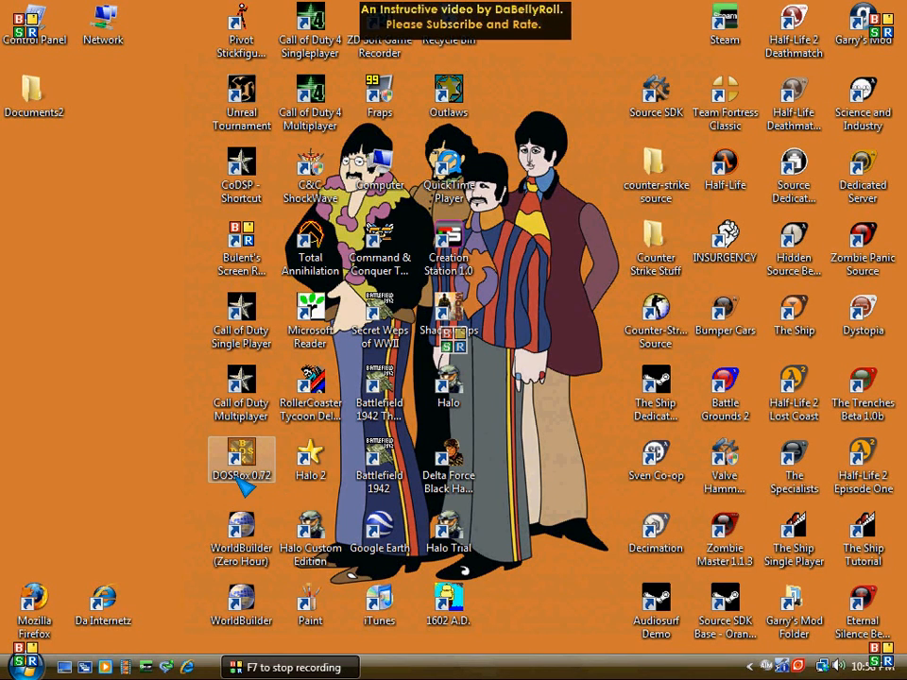
{"action": "mouse_move", "coordinate": [586, 386]}
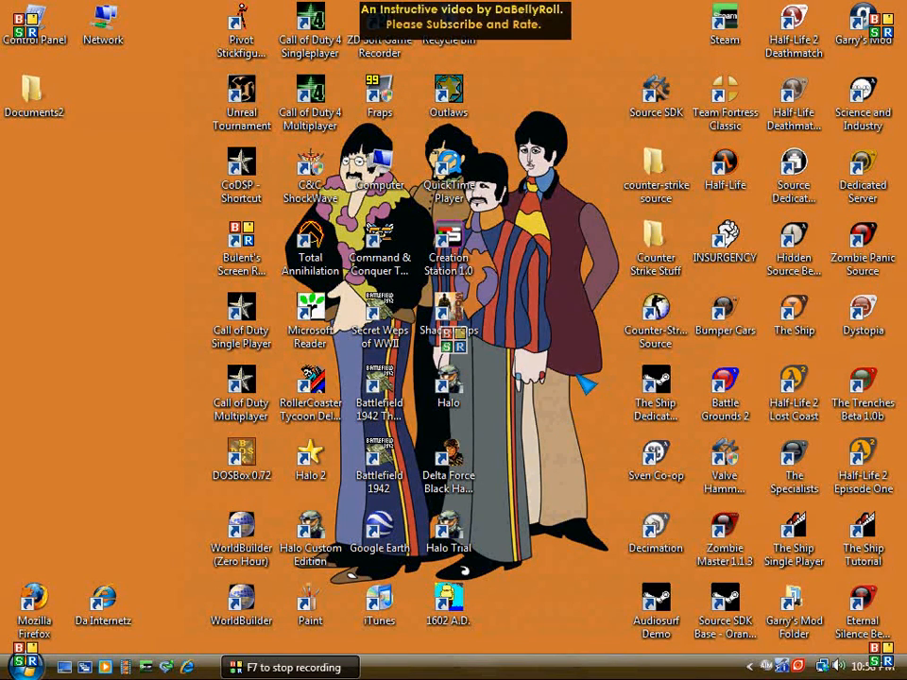
{"action": "mouse_move", "coordinate": [581, 388]}
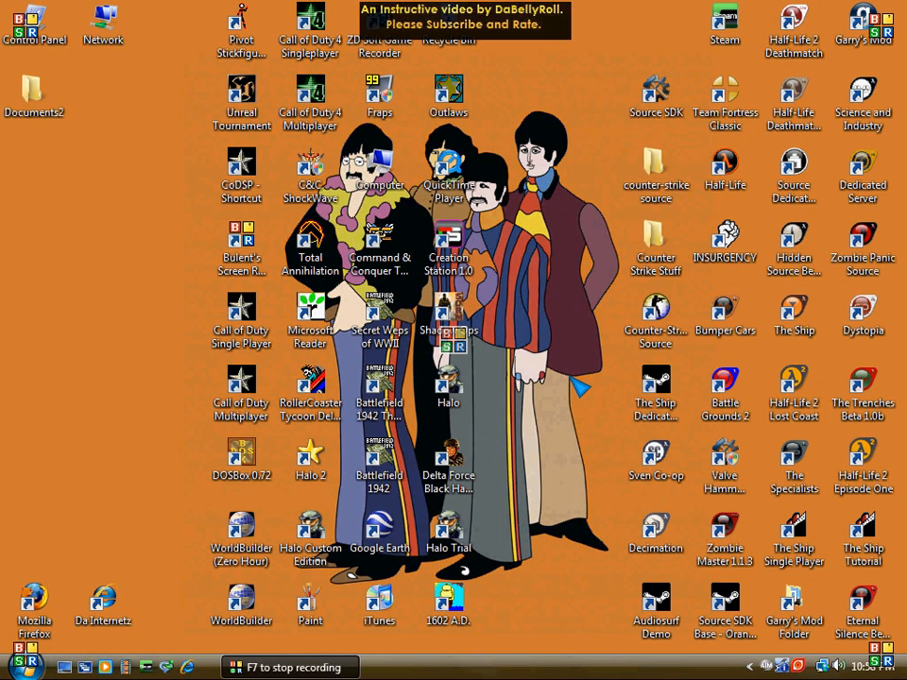
{"action": "mouse_move", "coordinate": [558, 260]}
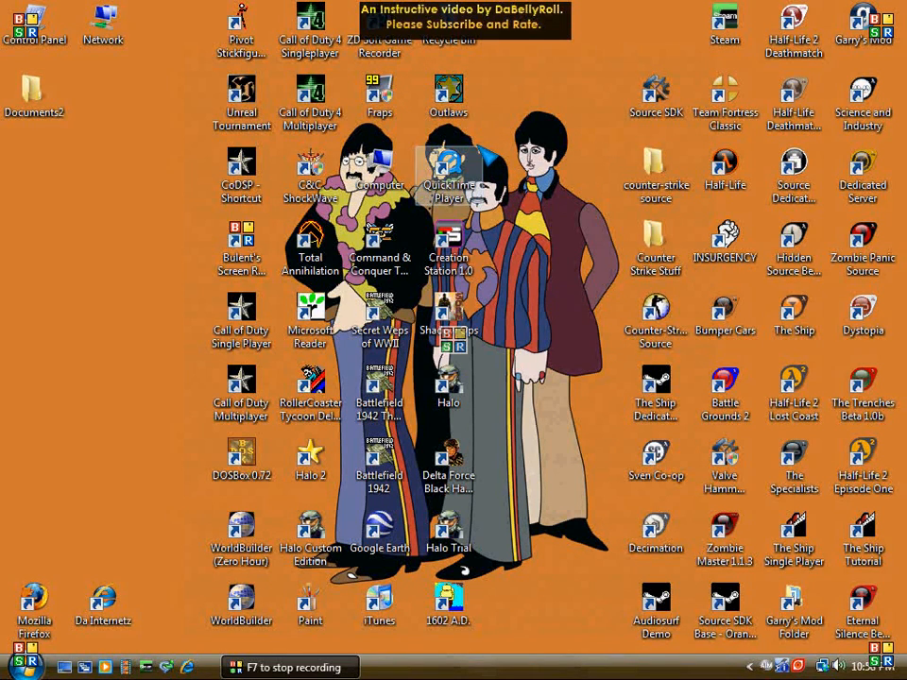
{"action": "mouse_move", "coordinate": [567, 402]}
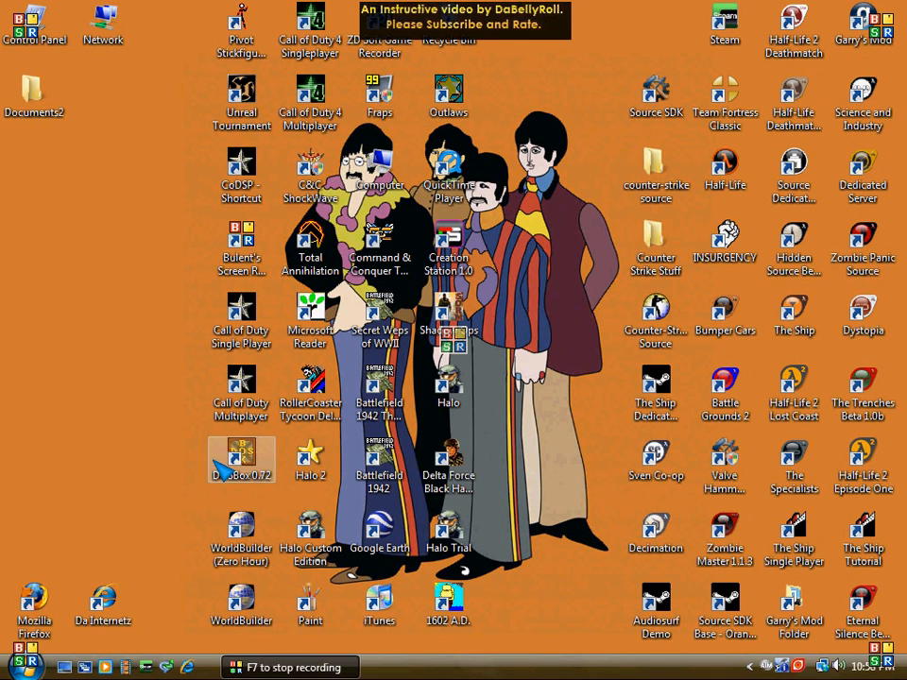
{"action": "mouse_move", "coordinate": [226, 487]}
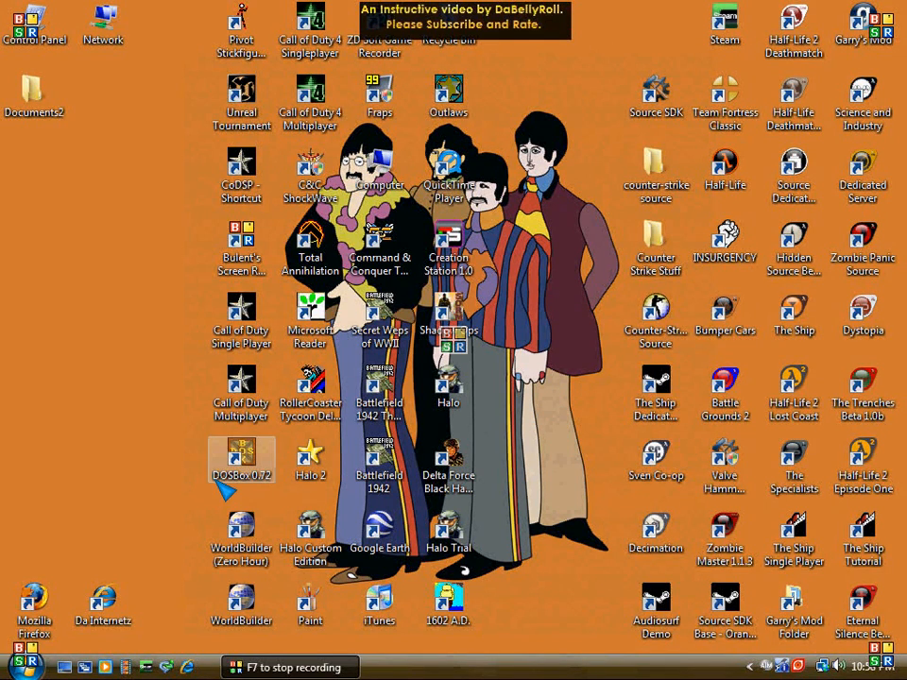
{"action": "mouse_move", "coordinate": [269, 487]}
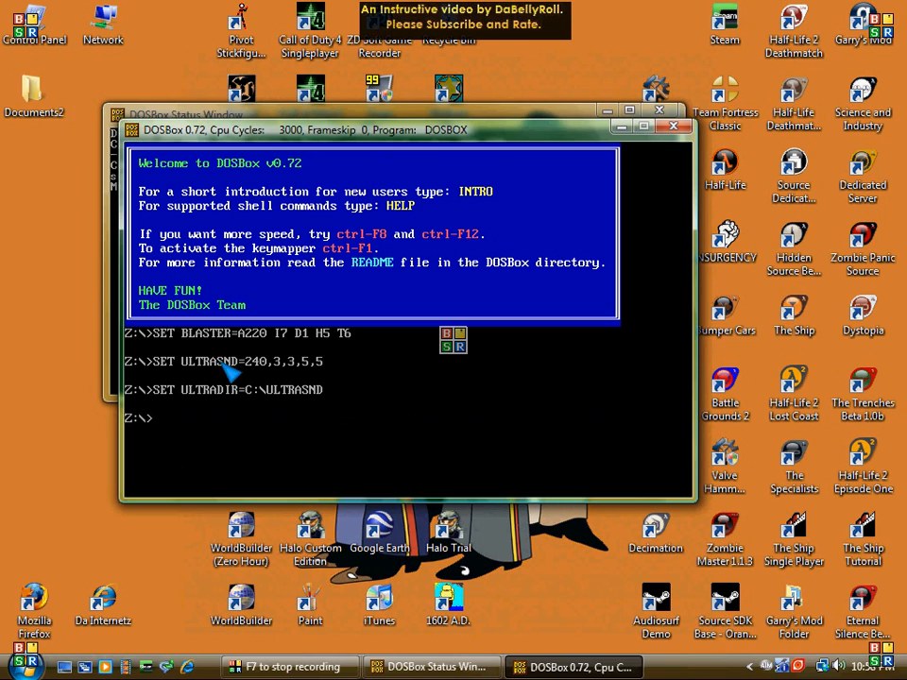
{"action": "mouse_move", "coordinate": [161, 451]}
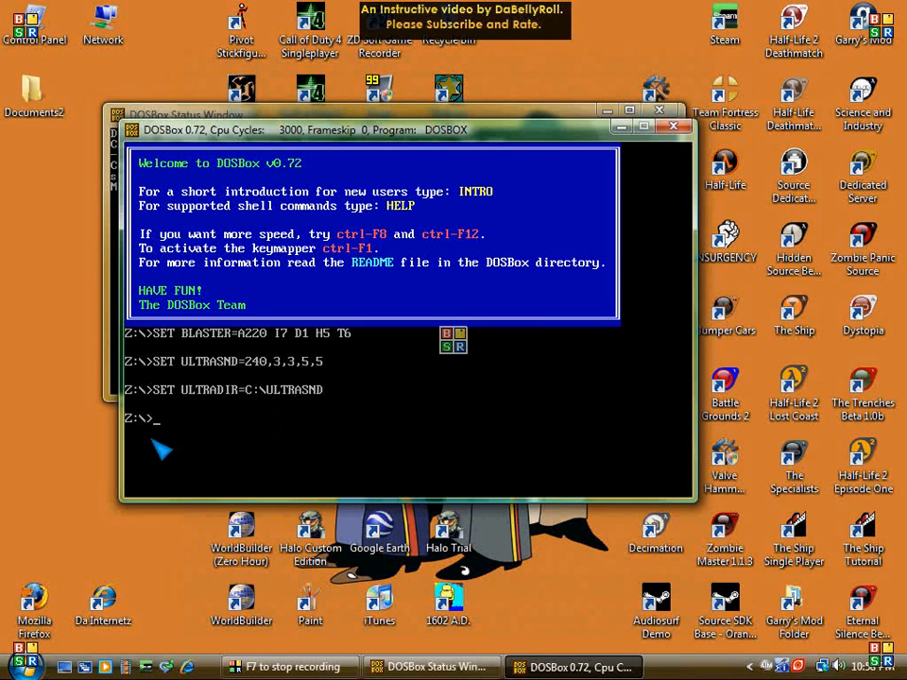
{"action": "mouse_move", "coordinate": [231, 456]}
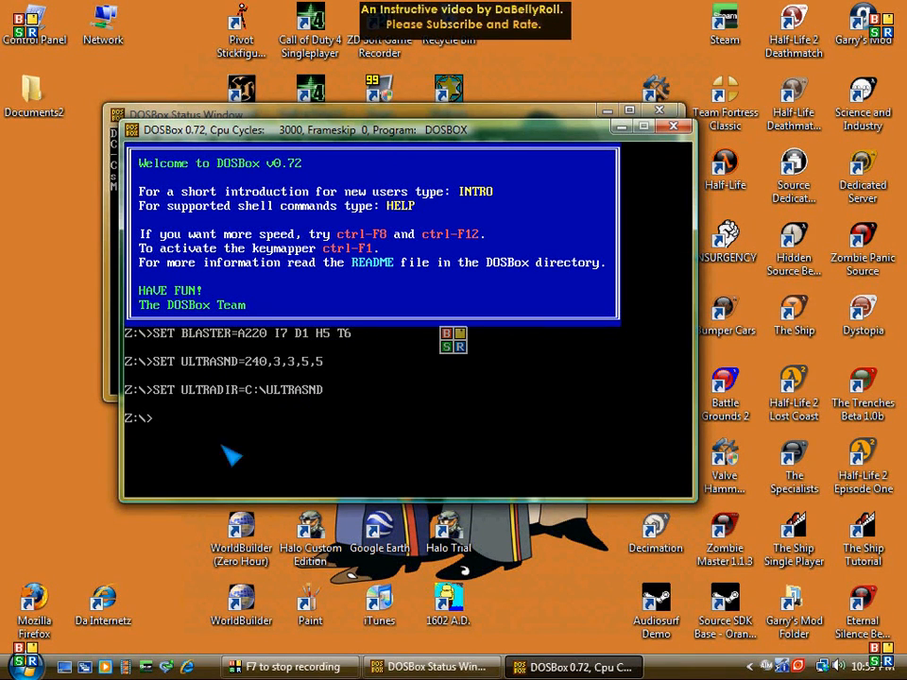
{"action": "mouse_move", "coordinate": [151, 434]}
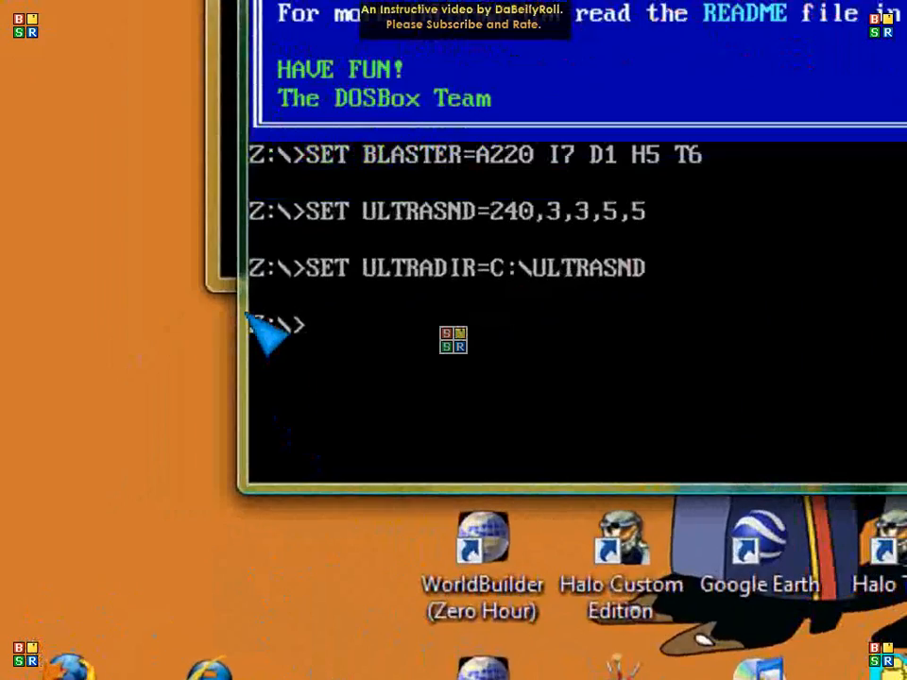
{"action": "mouse_move", "coordinate": [274, 378]}
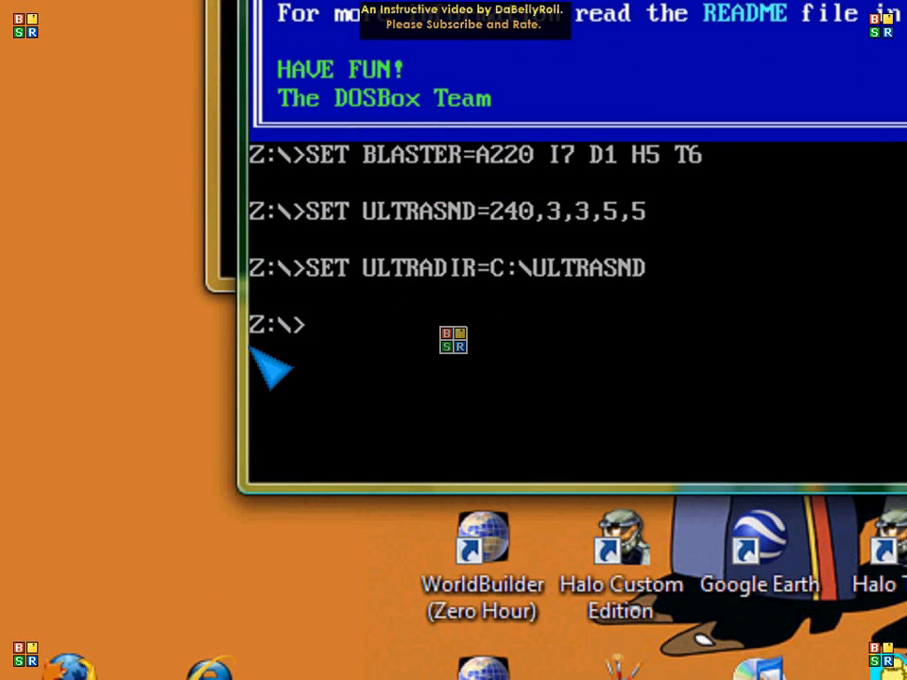
{"action": "mouse_move", "coordinate": [355, 378]}
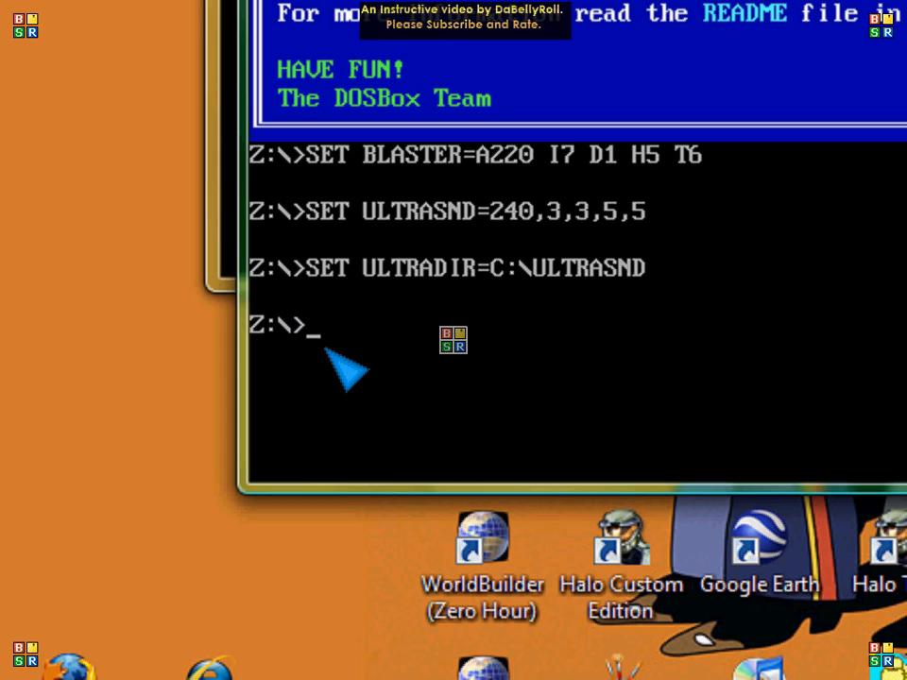
Enter the command 'mount c C:\oldgames' at the Z:\> prompt
{"action": "type", "text": "mou"}
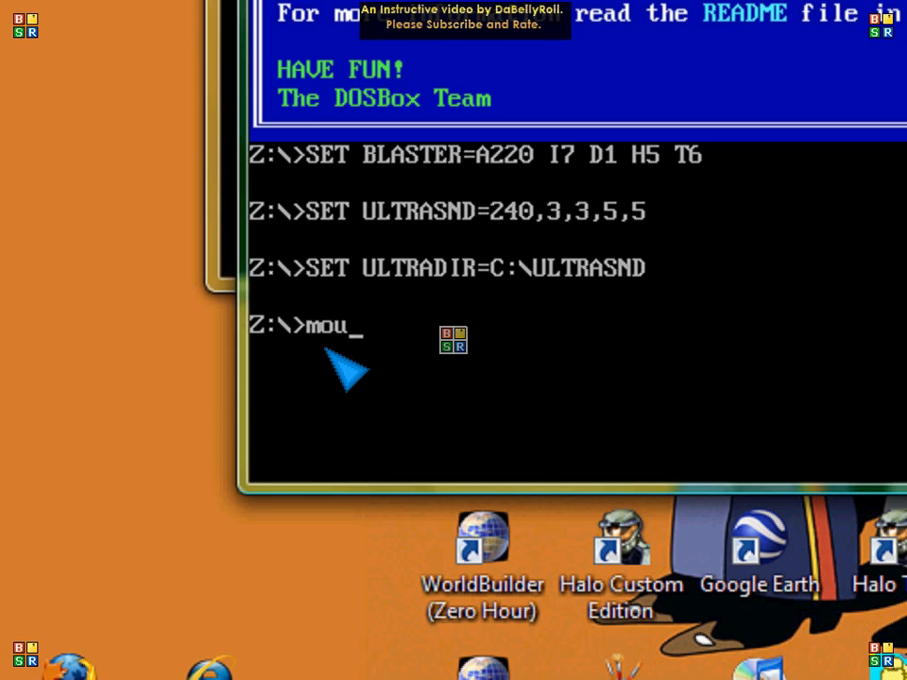
{"action": "type", "text": "nt"}
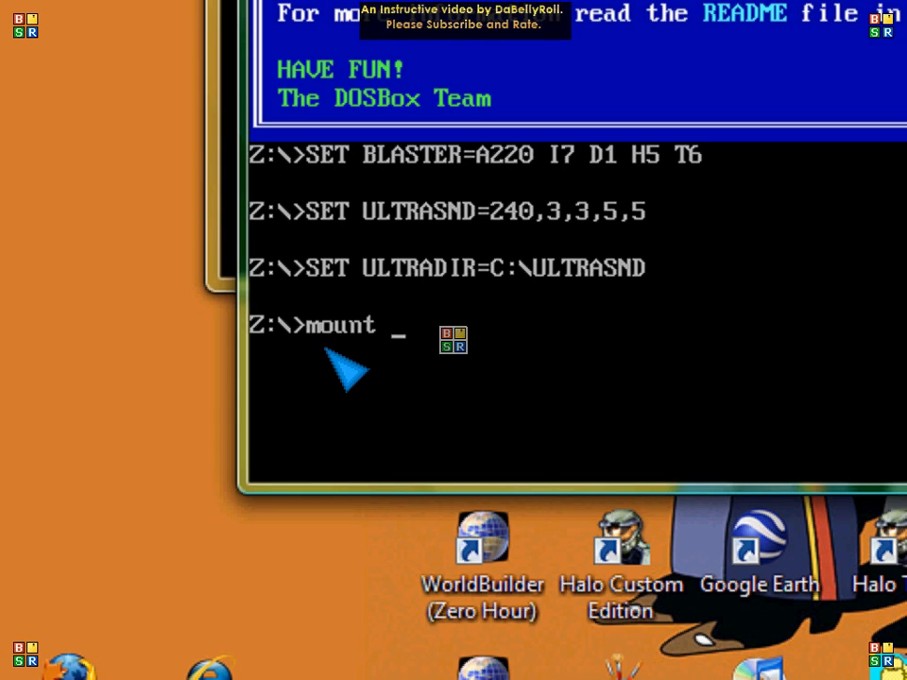
{"action": "type", "text": "c C"}
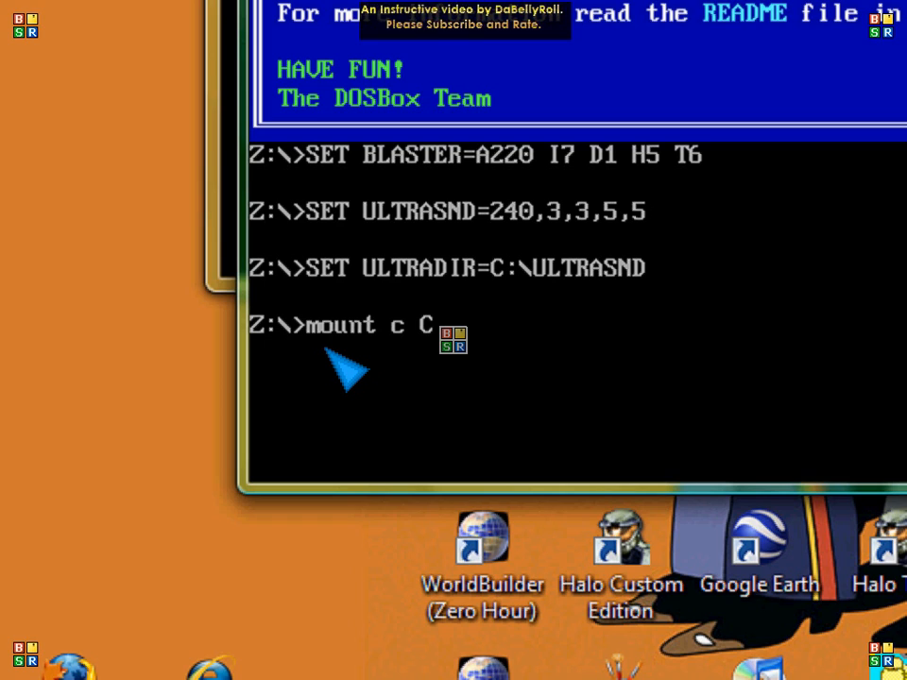
{"action": "type", "text": ":\\"}
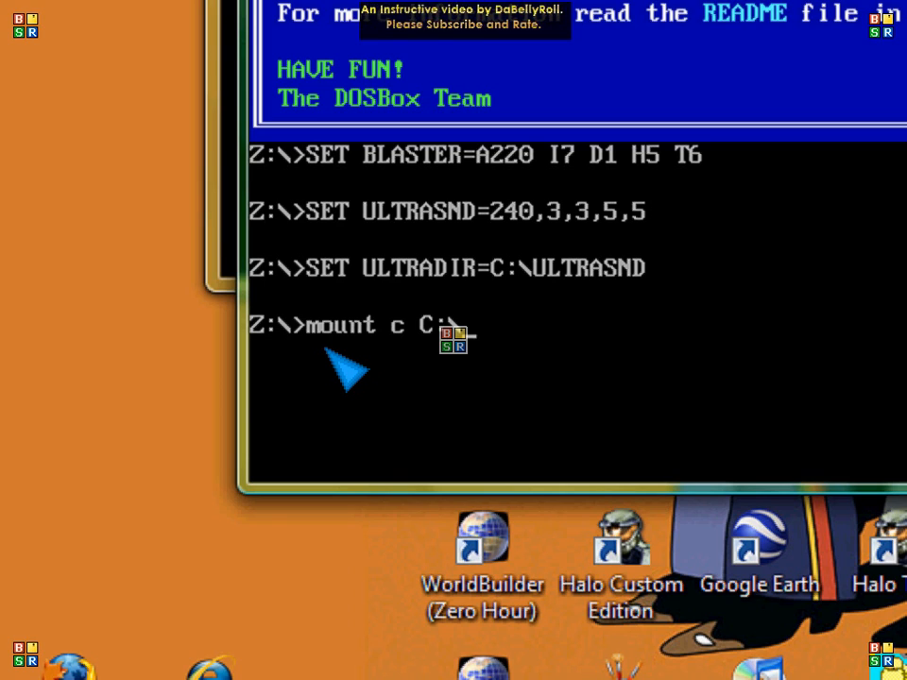
{"action": "type", "text": "oldgame"}
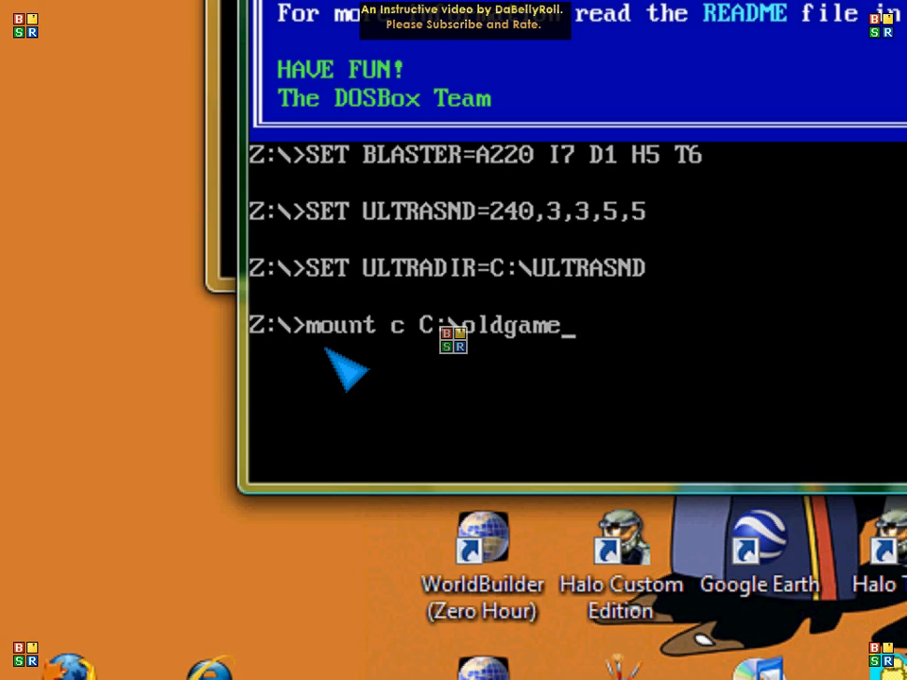
{"action": "type", "text": "s"}
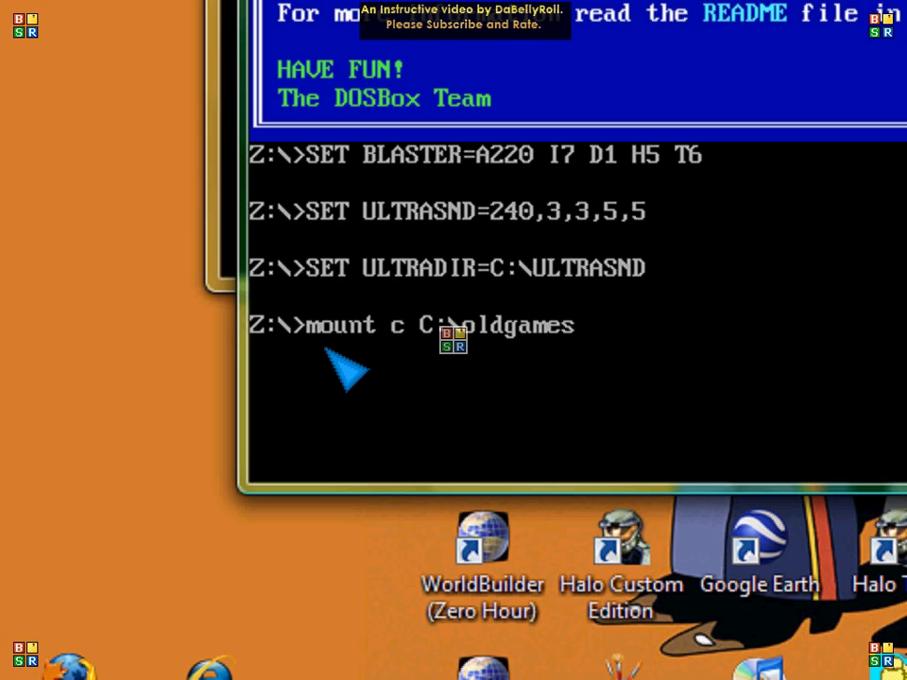
{"action": "mouse_move", "coordinate": [581, 349]}
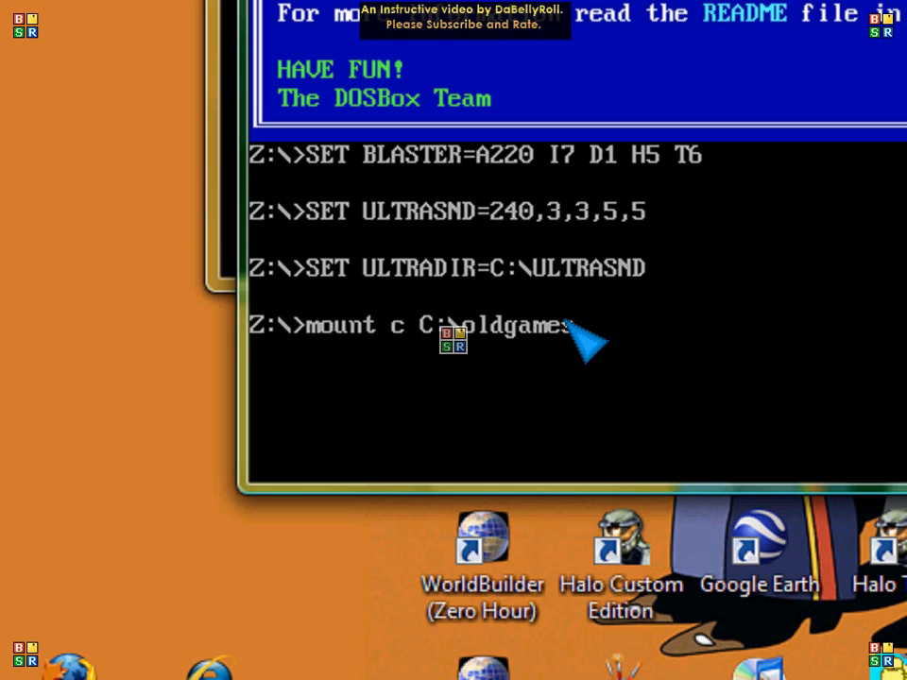
{"action": "mouse_move", "coordinate": [501, 359]}
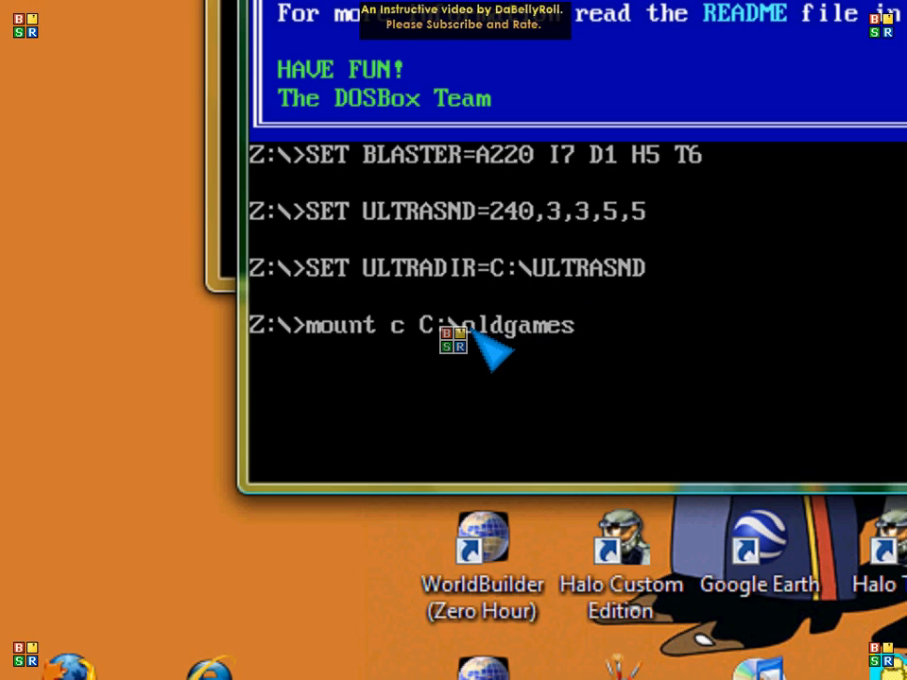
{"action": "mouse_move", "coordinate": [553, 349]}
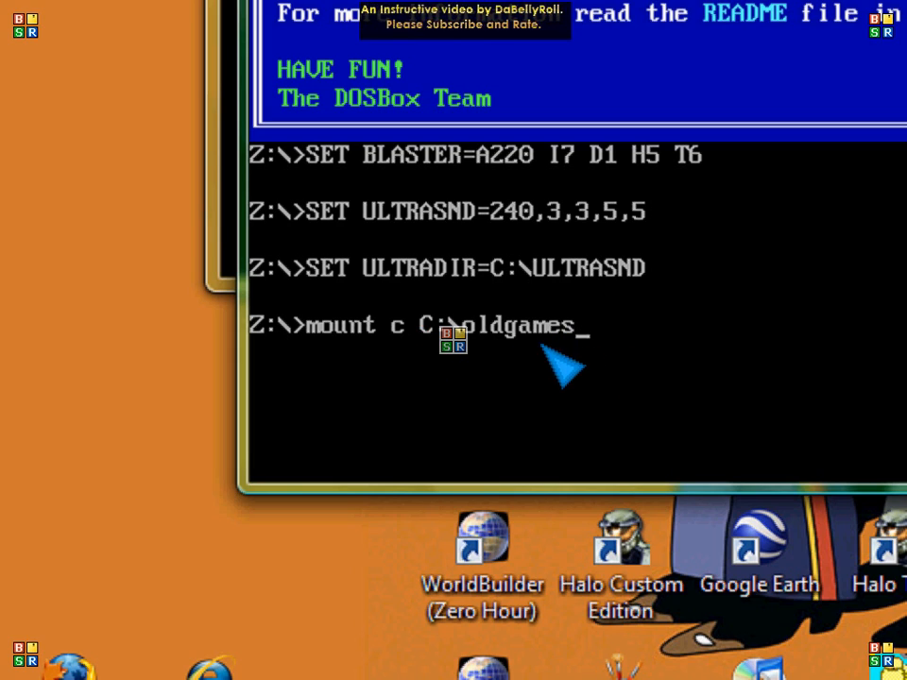
{"action": "mouse_move", "coordinate": [525, 368]}
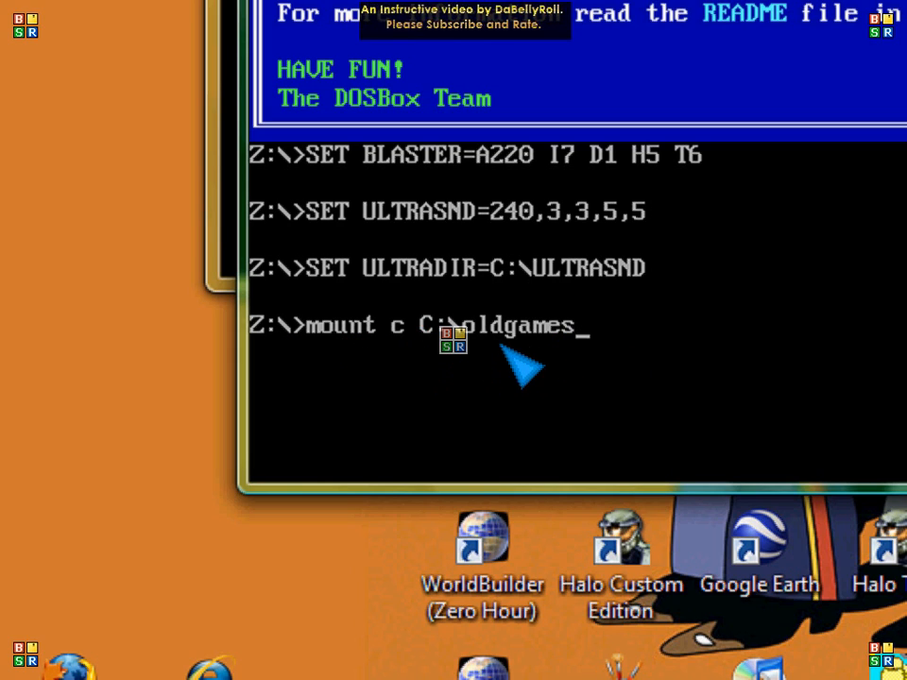
{"action": "mouse_move", "coordinate": [610, 363]}
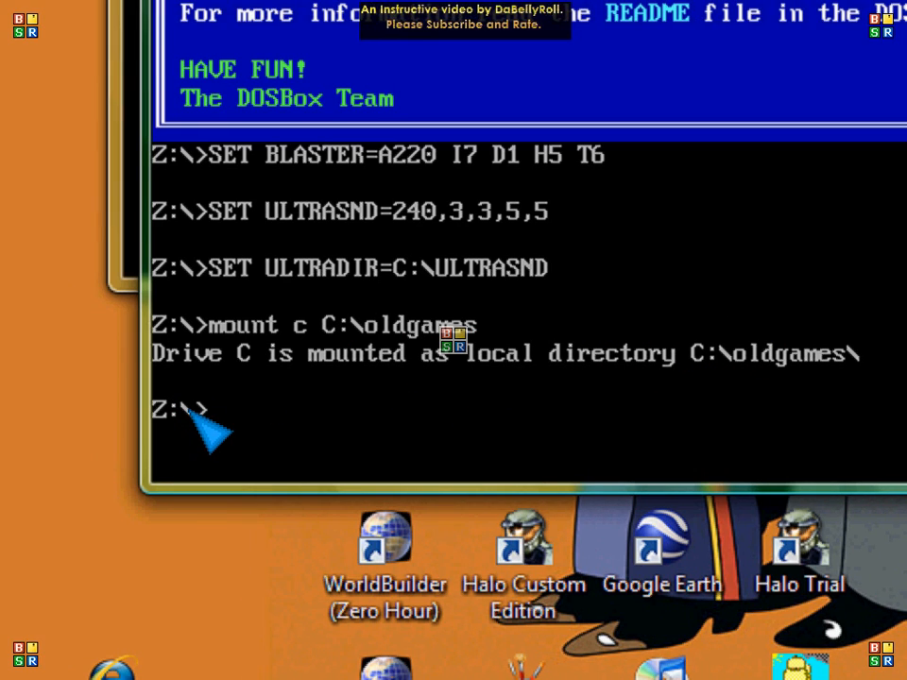
Switch to drive C:, change into the DOOMS directory, and start typing the DOOM command
{"action": "type", "text": "C:"}
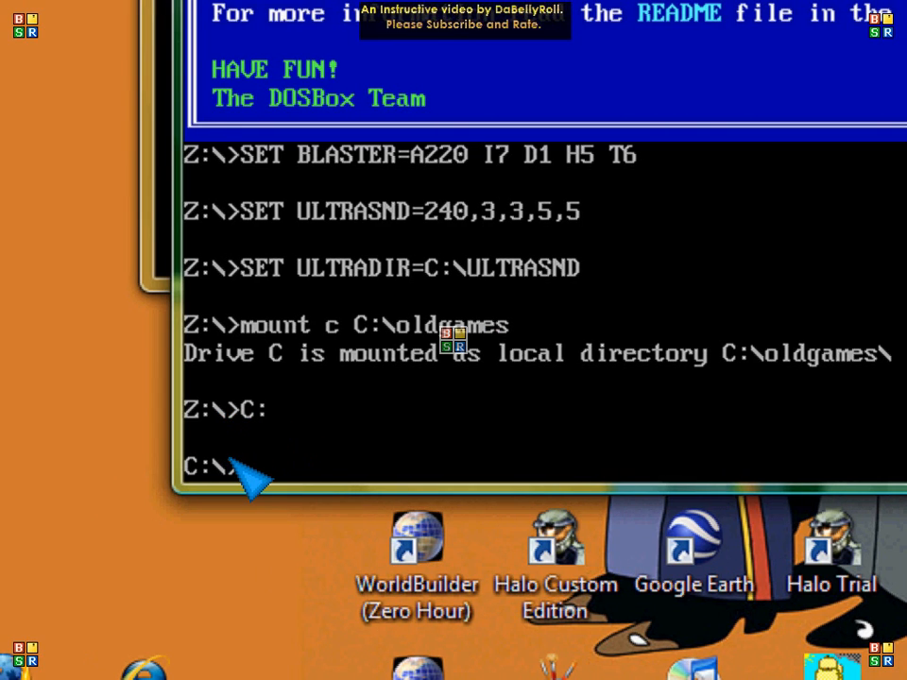
{"action": "type", "text": "cd"}
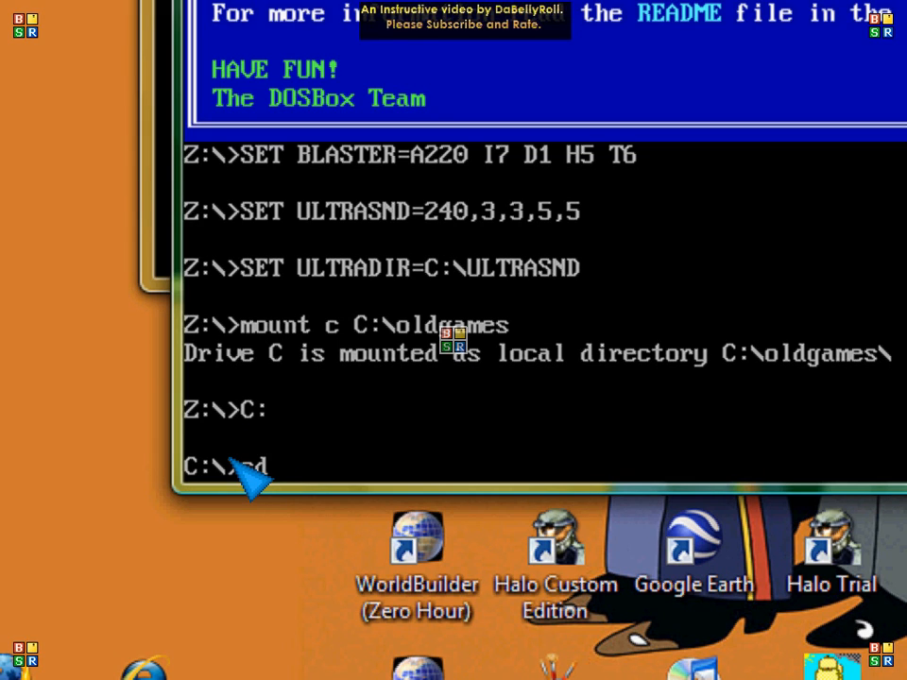
{"action": "type", "text": "DOOM"}
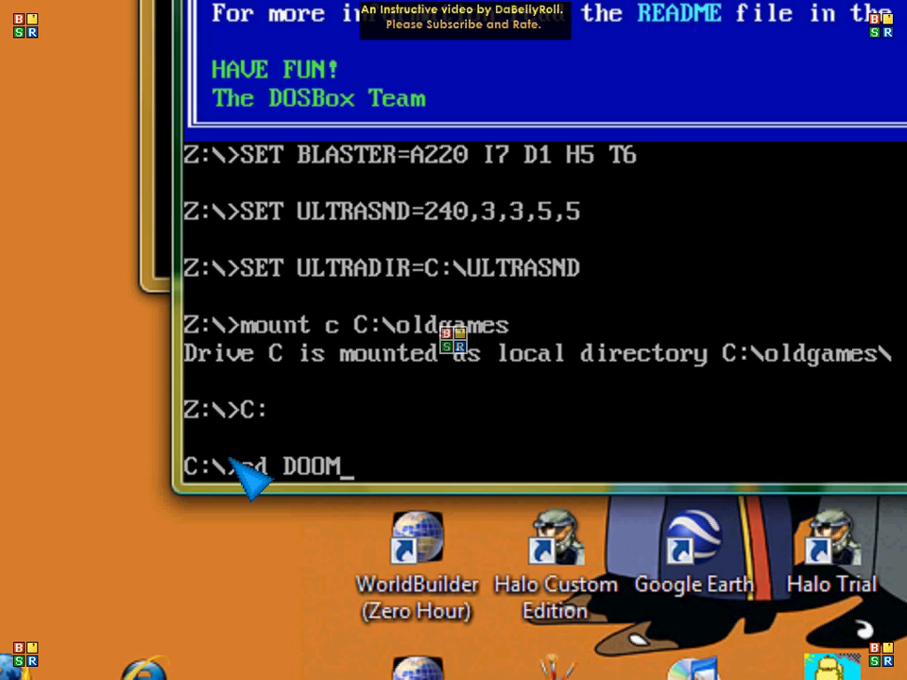
{"action": "type", "text": "S"}
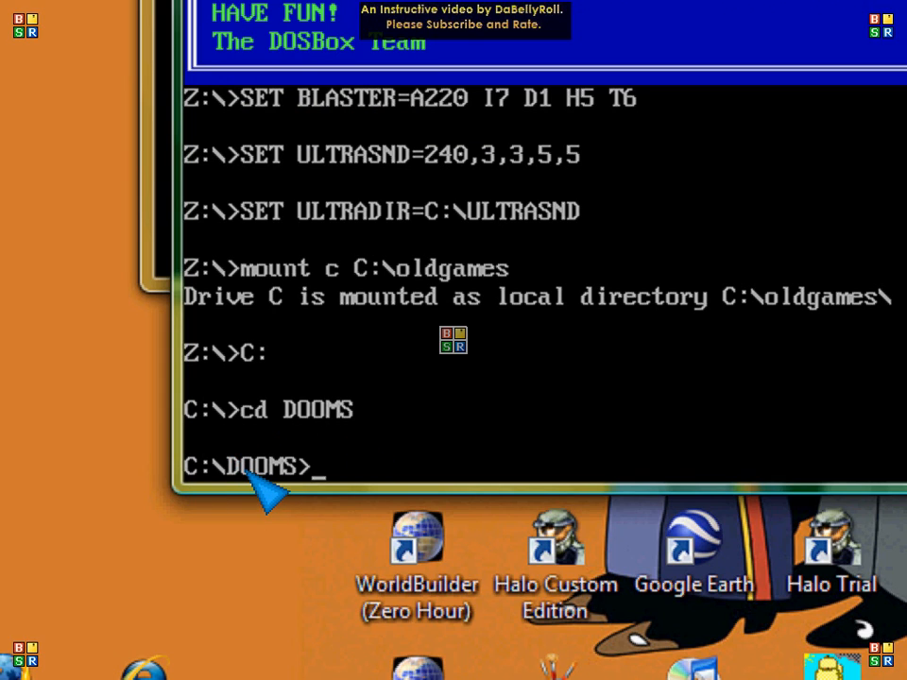
{"action": "mouse_move", "coordinate": [421, 477]}
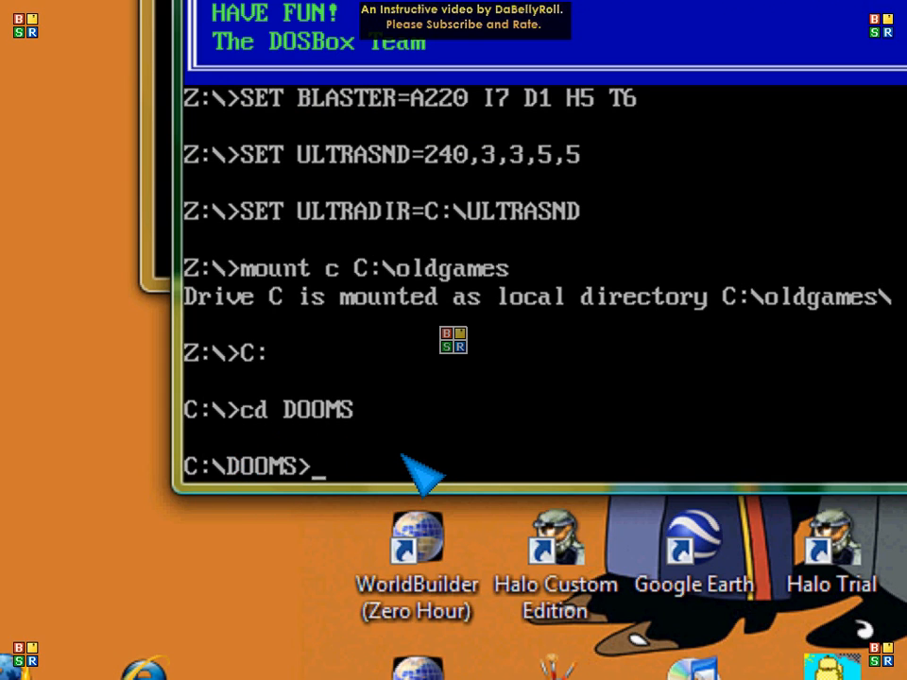
{"action": "type", "text": "D"}
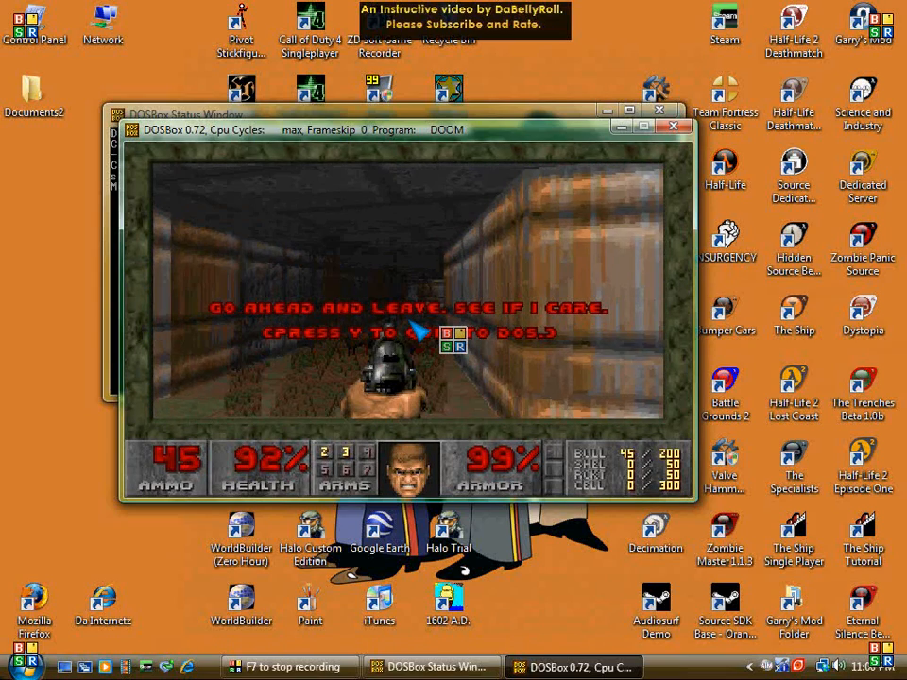
Answer Y at DOOM's quit prompt to return to DOS
{"action": "key", "text": "y"}
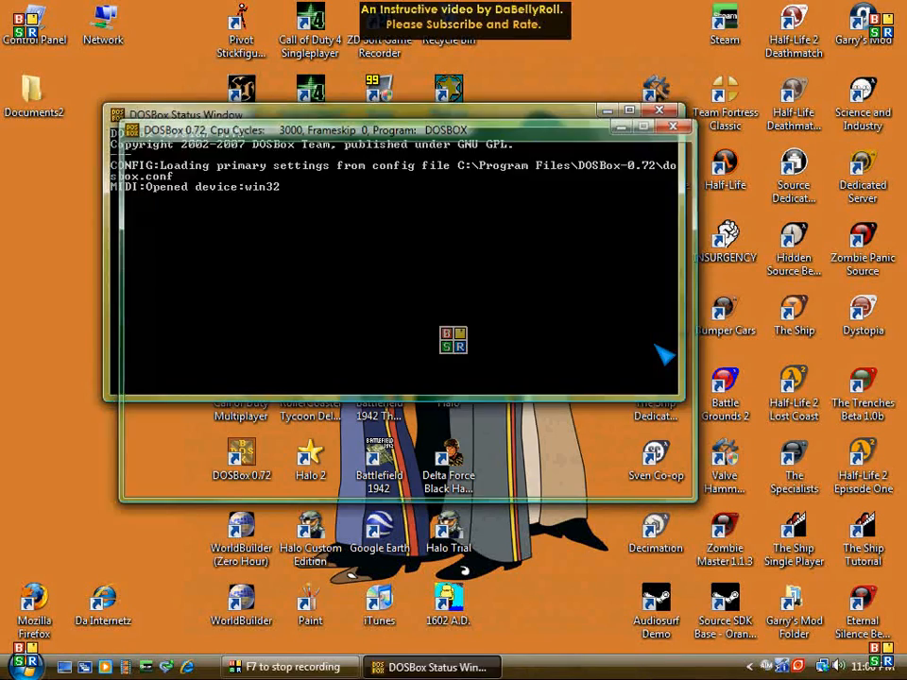
Close the DOSBox window with its X button
{"action": "left_click", "coordinate": [673, 125]}
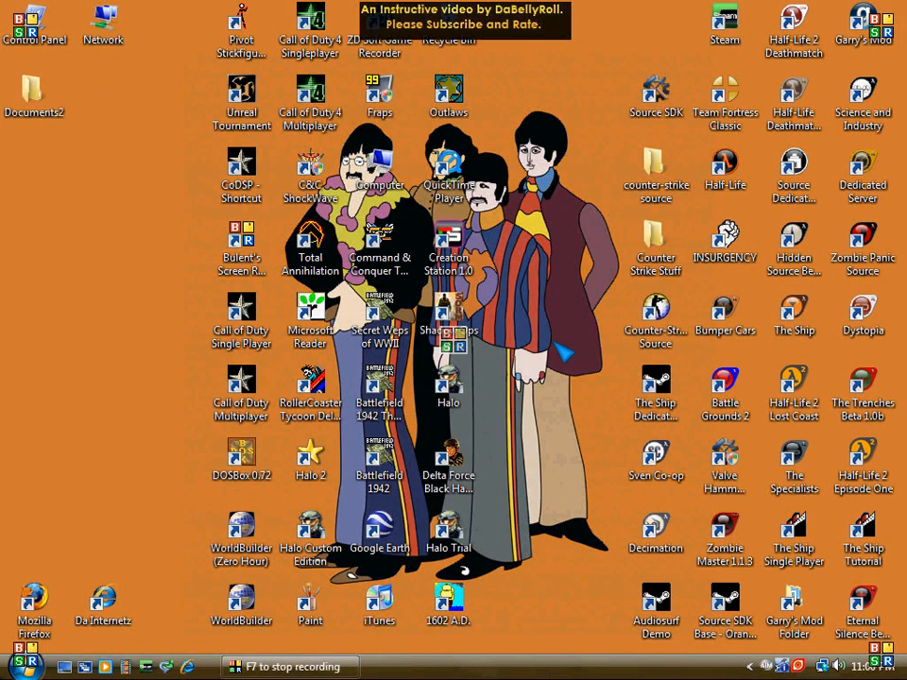